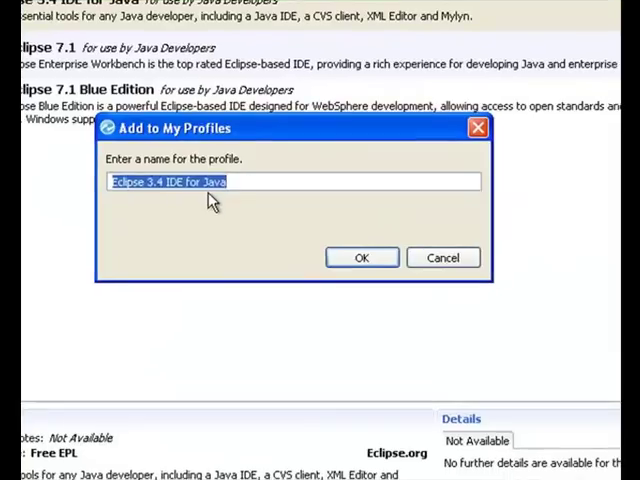
# Name the saved profile 'Java Developer' and confirm it
pyautogui.write('Java Dev')
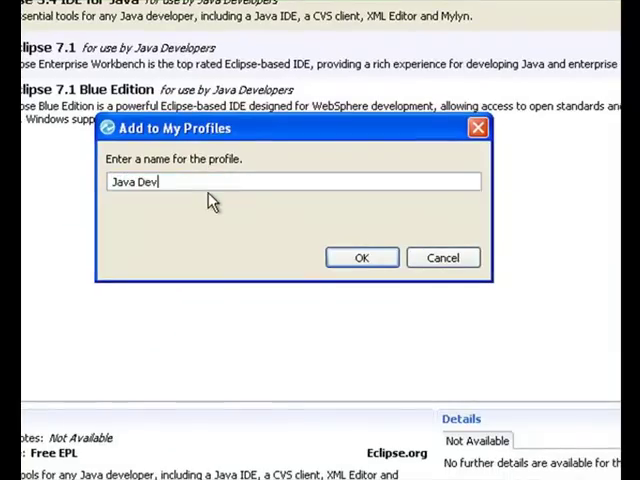
pyautogui.write('eloper')
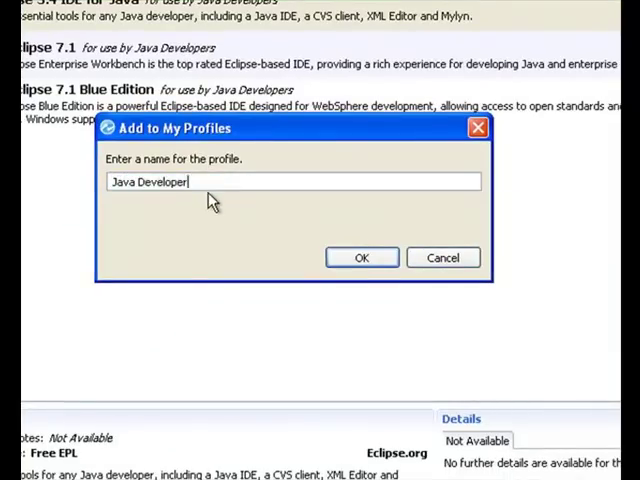
pyautogui.click(361, 257)
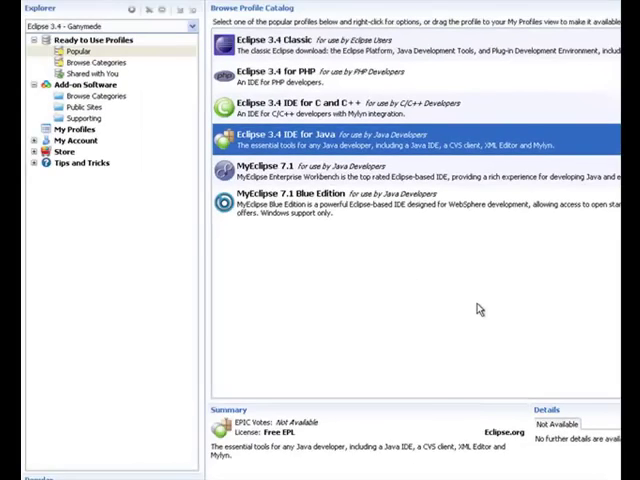
pyautogui.moveTo(105, 178)
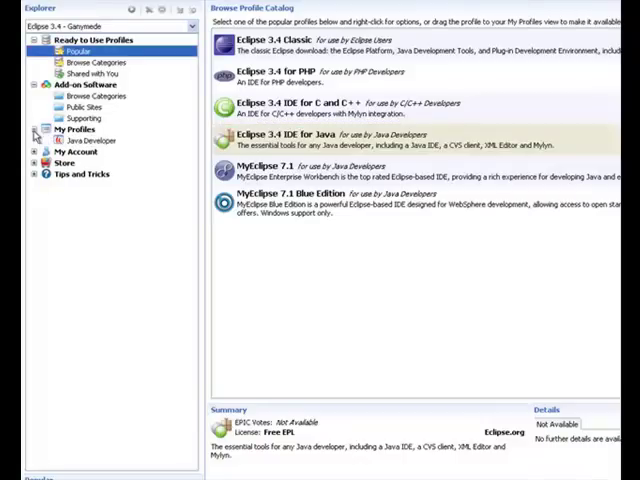
# Expand My Profiles and select the Java Developer profile
pyautogui.click(78, 140)
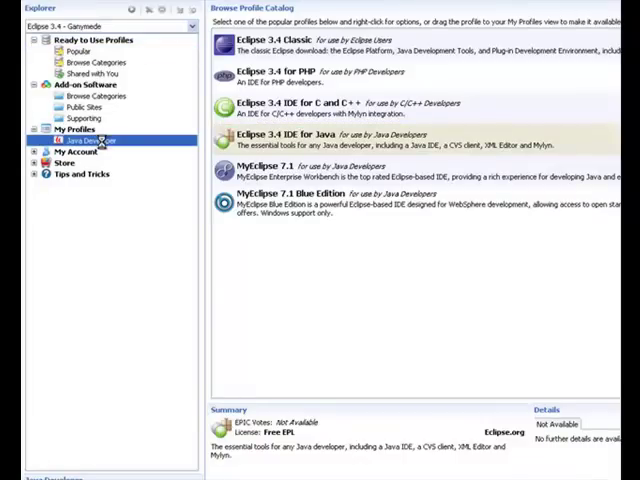
pyautogui.click(82, 140)
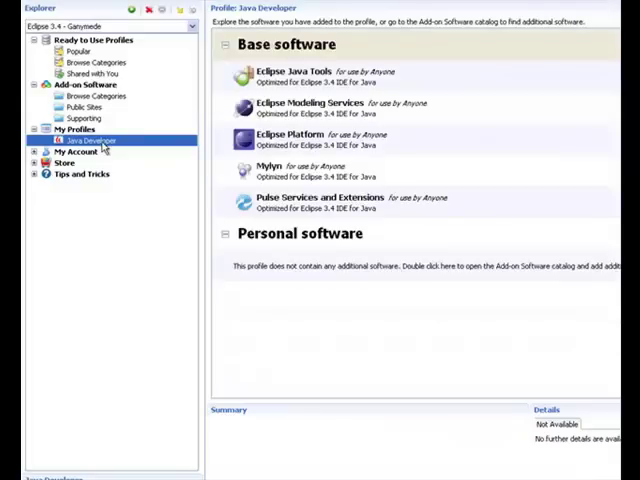
pyautogui.click(95, 95)
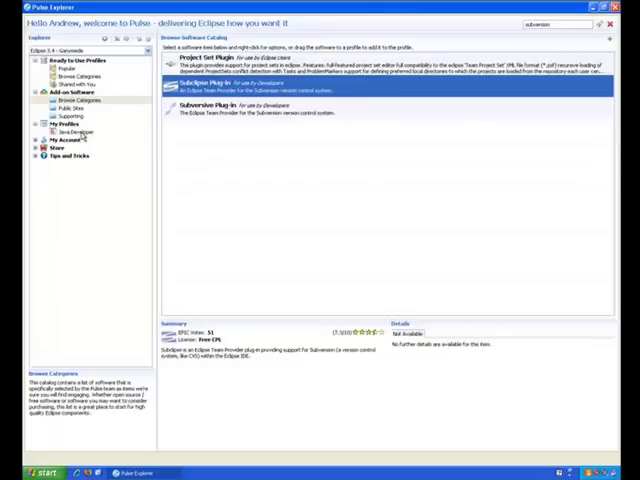
pyautogui.moveTo(331, 184)
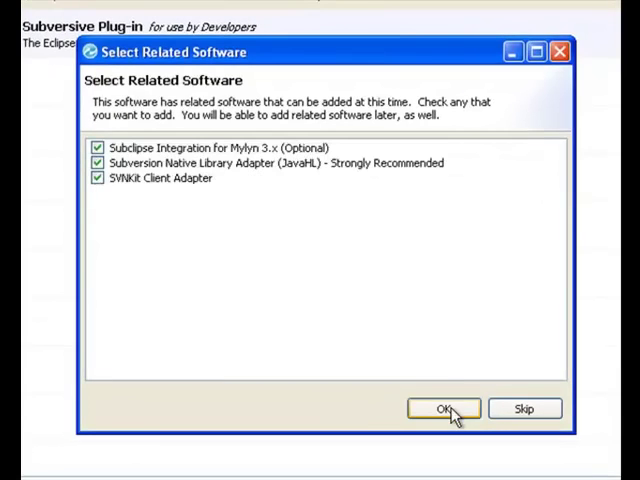
# Accept the Subversion plug-in with all three suggested related components
pyautogui.click(443, 408)
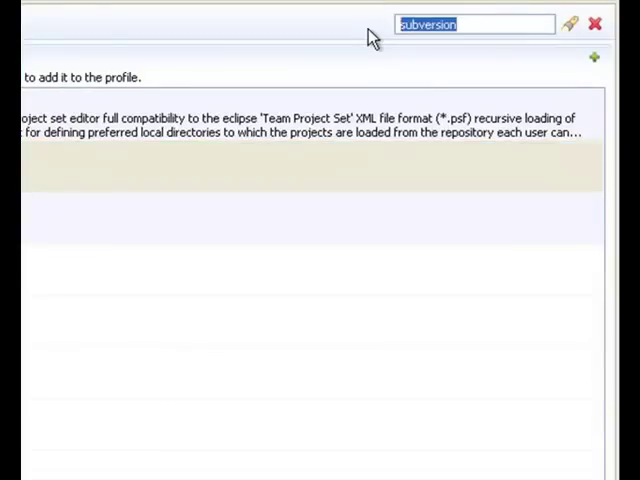
# Search the catalog for 'anye' and add AnyEdit Tools to the profile
pyautogui.write('anyedit')
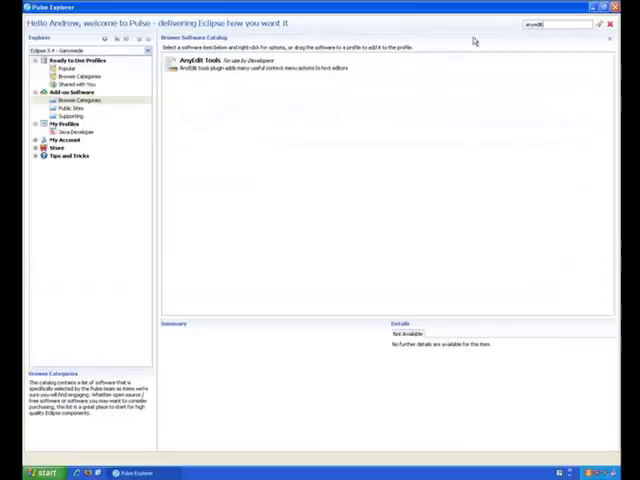
pyautogui.click(250, 64)
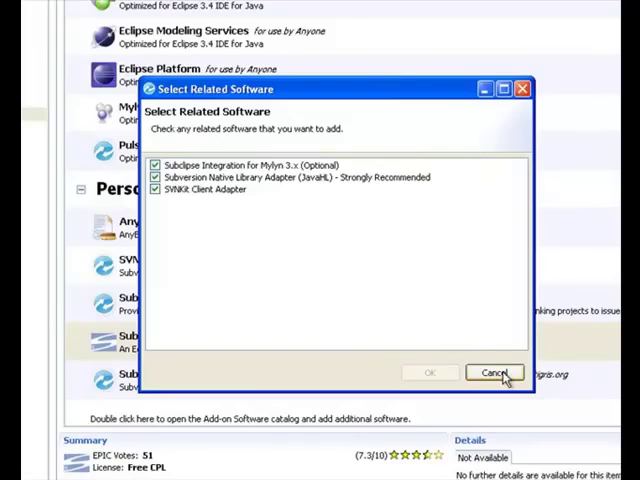
# Decline the extra related software suggested for AnyEdit
pyautogui.click(494, 372)
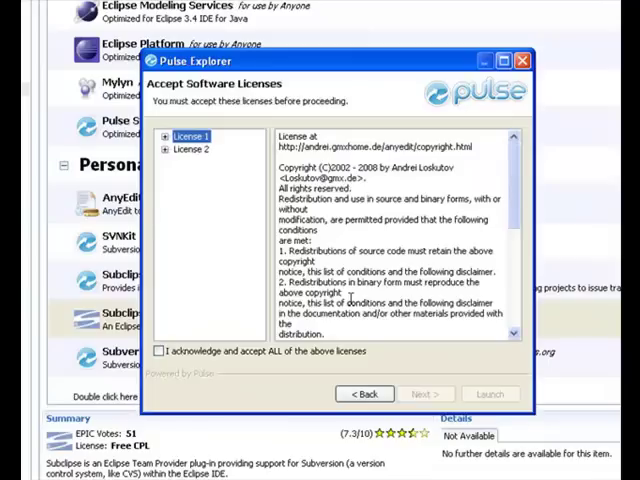
# Accept ALL the listed licenses and run the Java Developer installation
pyautogui.click(159, 351)
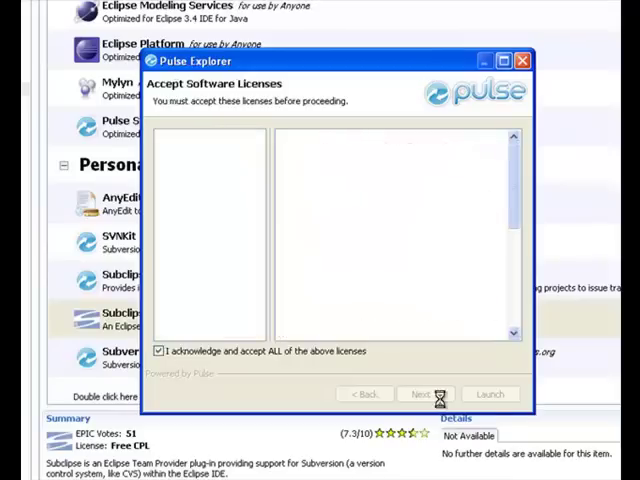
pyautogui.click(424, 393)
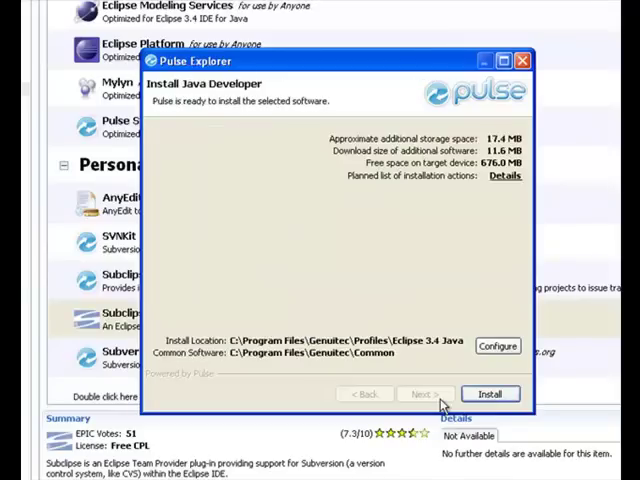
pyautogui.click(490, 393)
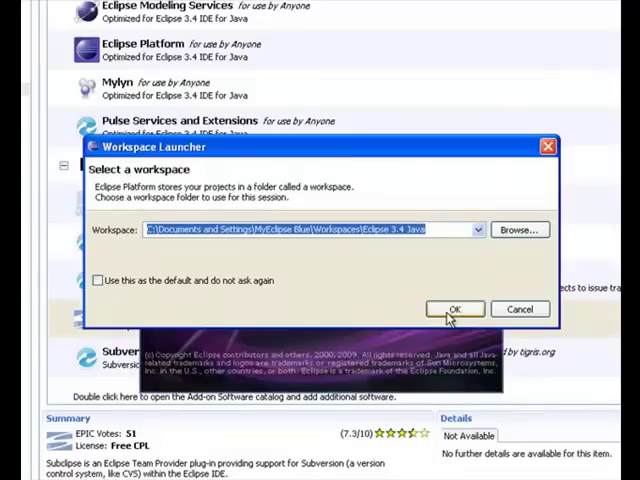
# Accept the default workspace path and leave the Welcome page for the workbench
pyautogui.click(455, 308)
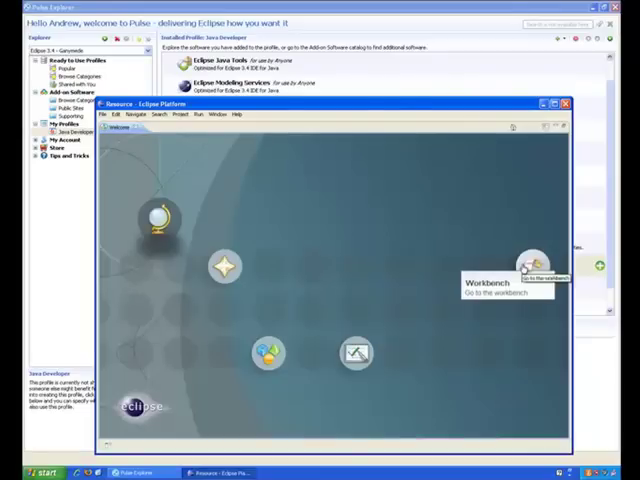
pyautogui.click(535, 265)
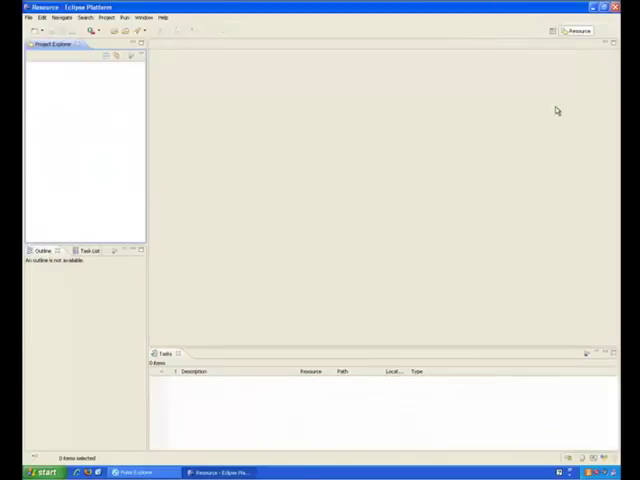
# Choose SVN Repository Exploring from the perspective list
pyautogui.click(527, 51)
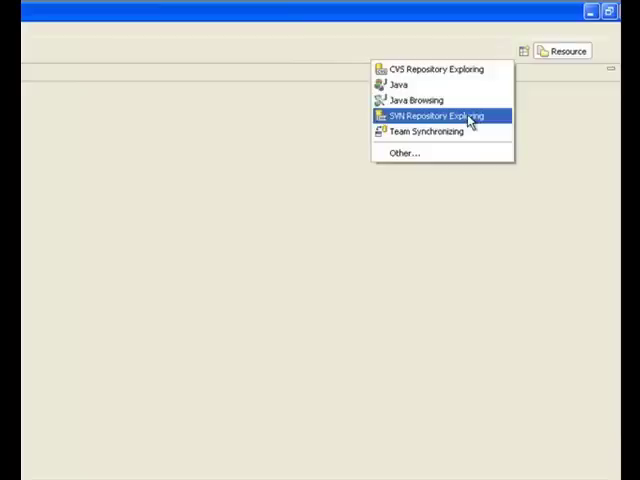
pyautogui.click(435, 116)
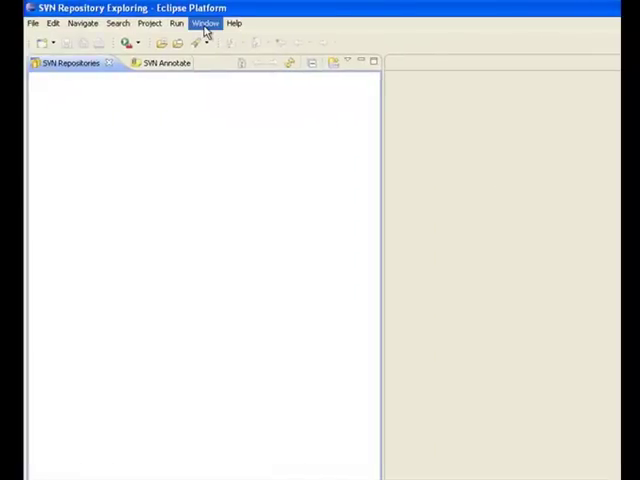
pyautogui.click(205, 22)
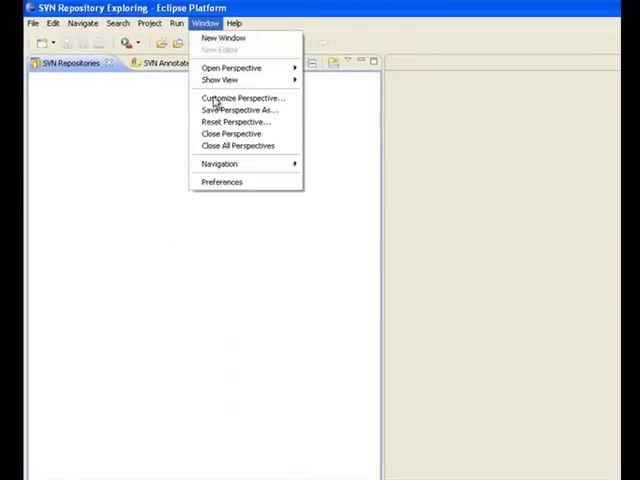
pyautogui.click(222, 181)
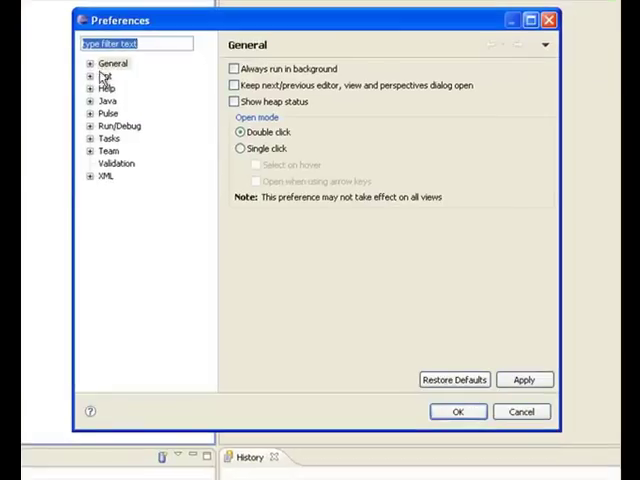
pyautogui.click(90, 63)
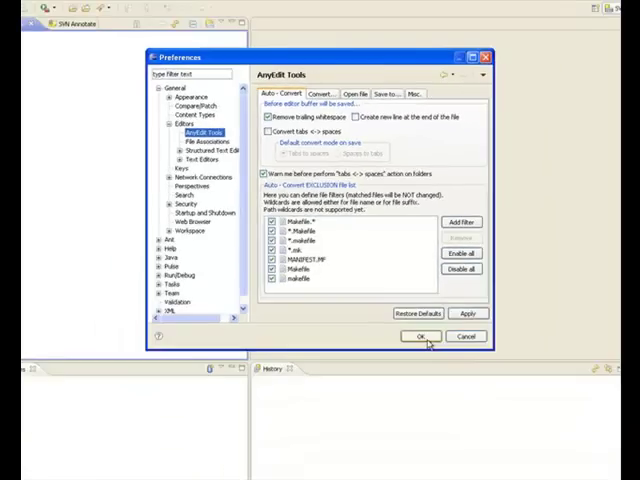
pyautogui.click(420, 336)
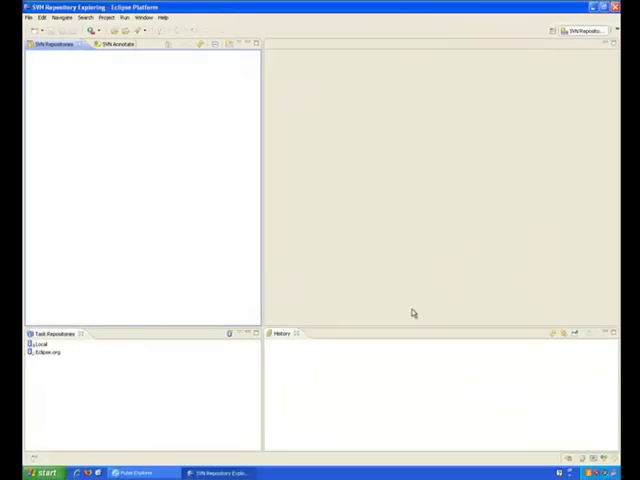